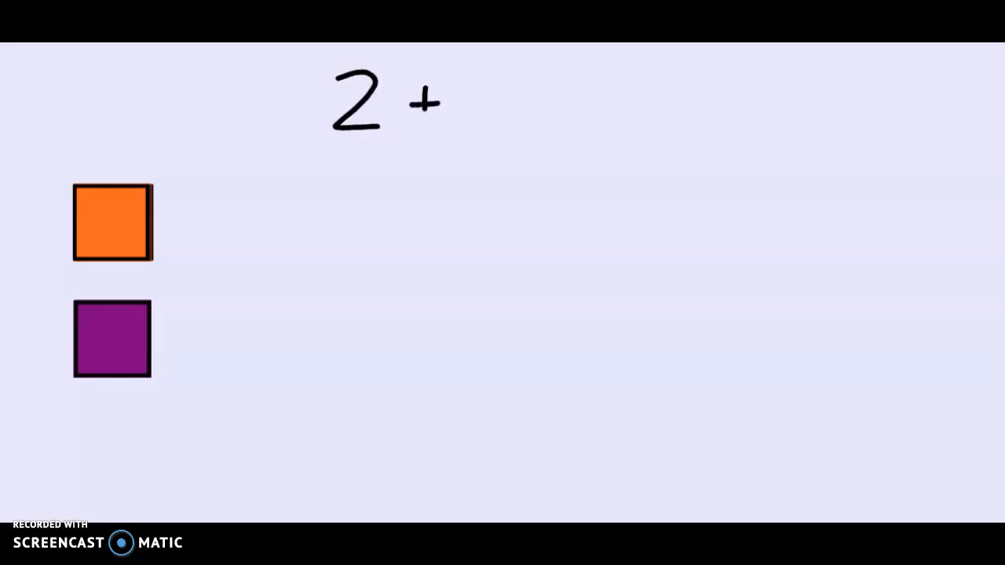
Type the expression '2 + 2 + 2' across the top of the board.
{"action": "type", "text": "2 +"}
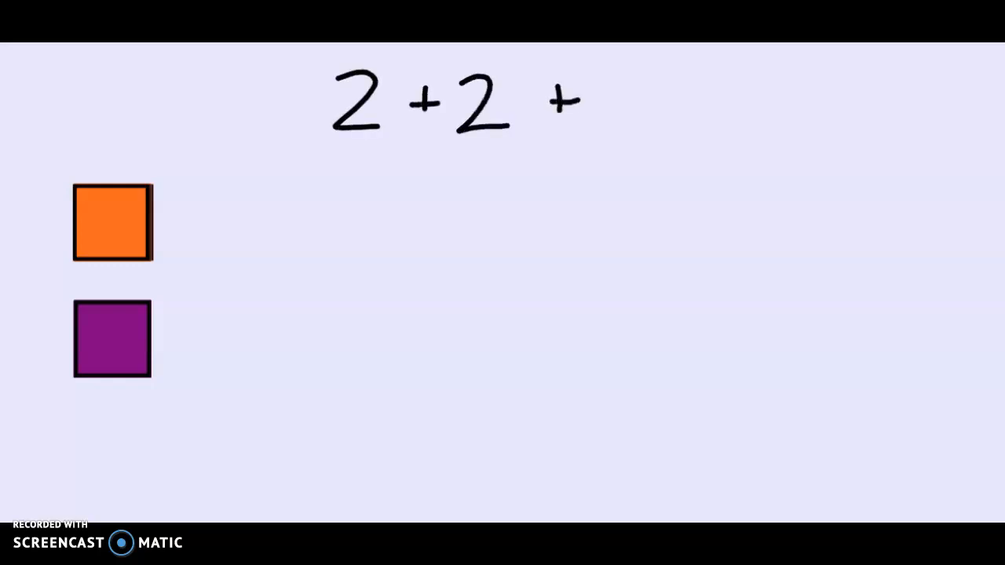
{"action": "type", "text": "2"}
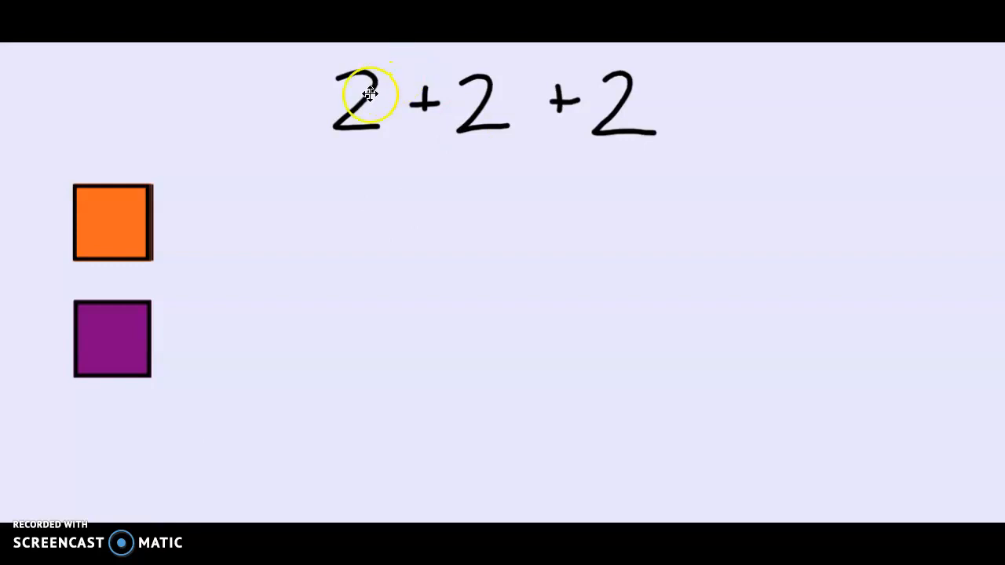
{"action": "mouse_move", "coordinate": [502, 114]}
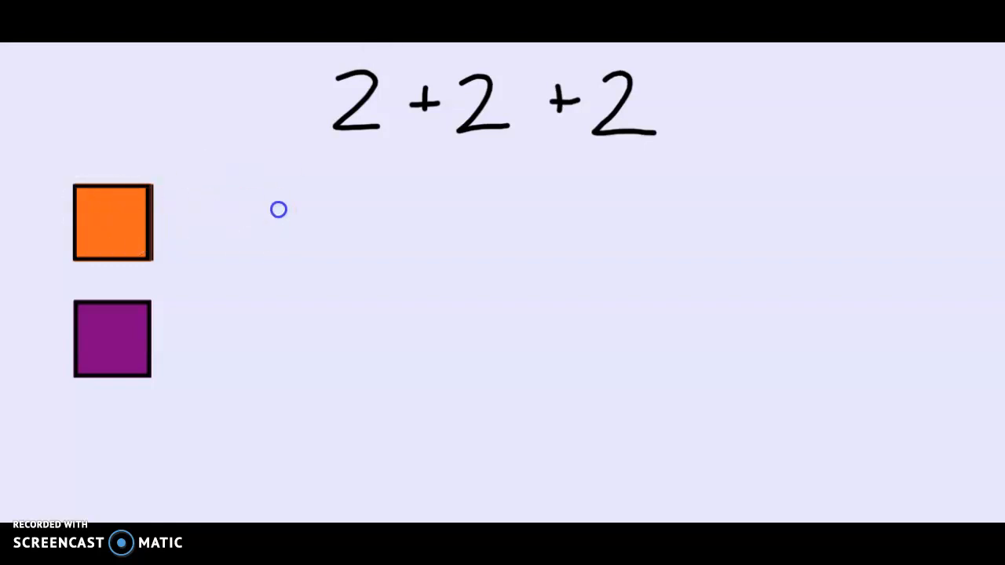
Drag square copies into three columns: orange on the top row, purple on the bottom.
{"action": "left_click_drag", "start_coordinate": [112, 222], "coordinate": [247, 215]}
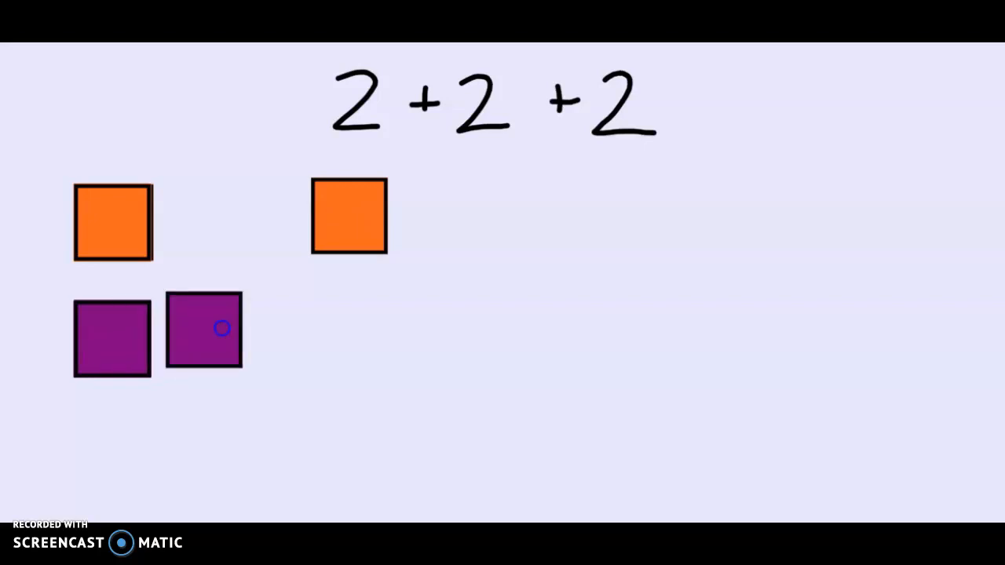
{"action": "left_click_drag", "start_coordinate": [203, 329], "coordinate": [348, 311]}
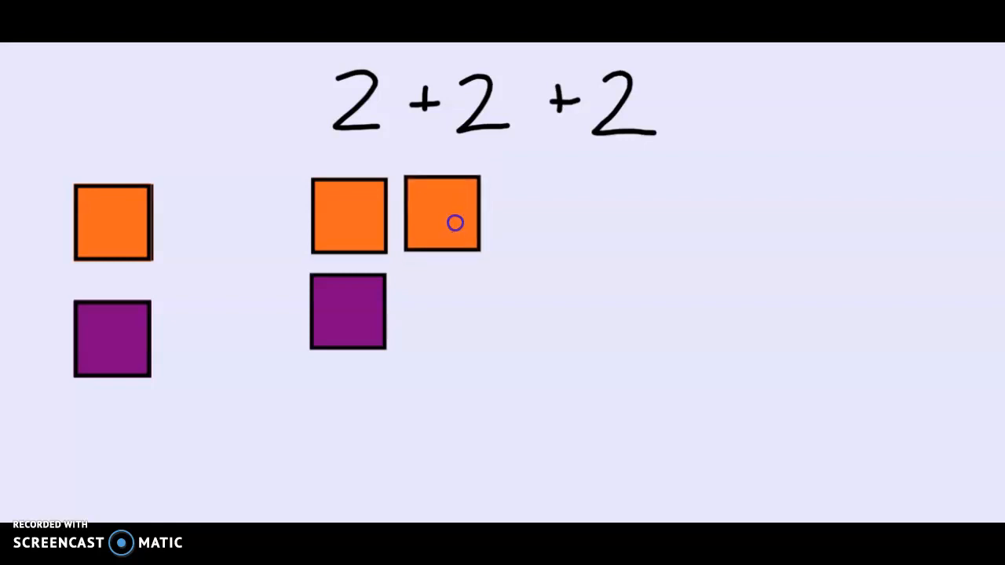
{"action": "left_click_drag", "start_coordinate": [456, 222], "coordinate": [408, 314]}
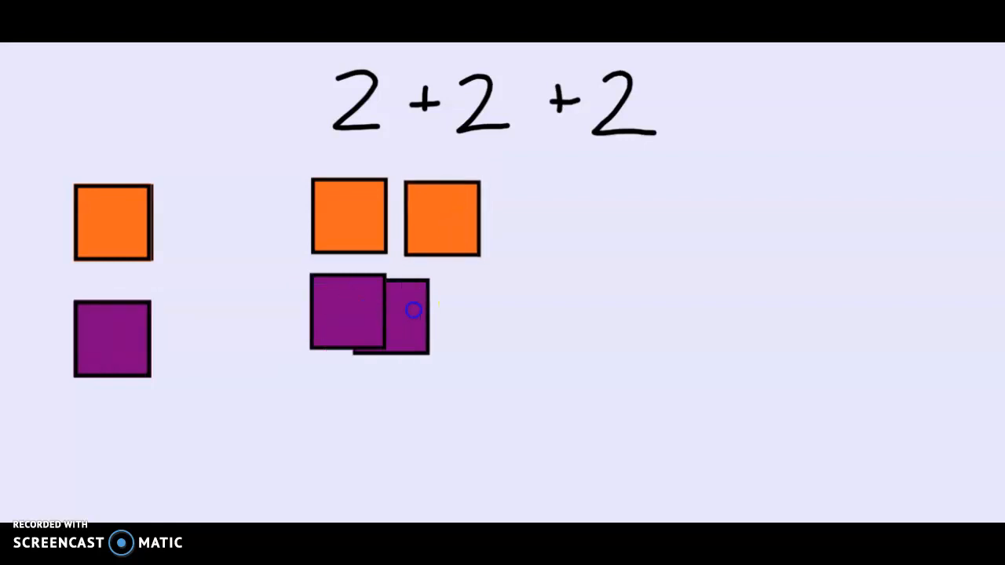
{"action": "left_click_drag", "start_coordinate": [414, 311], "coordinate": [454, 312]}
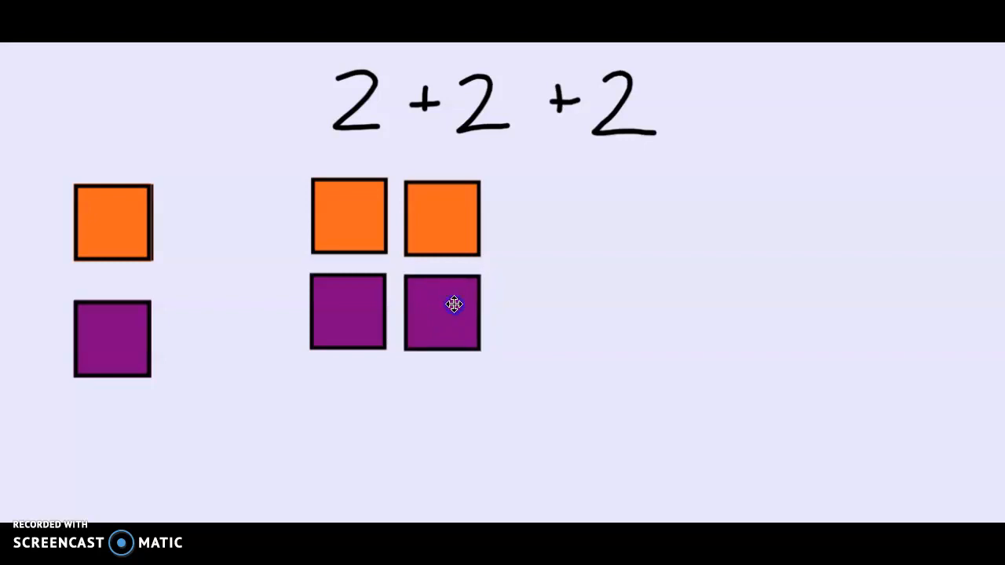
{"action": "left_click_drag", "start_coordinate": [453, 304], "coordinate": [471, 175]}
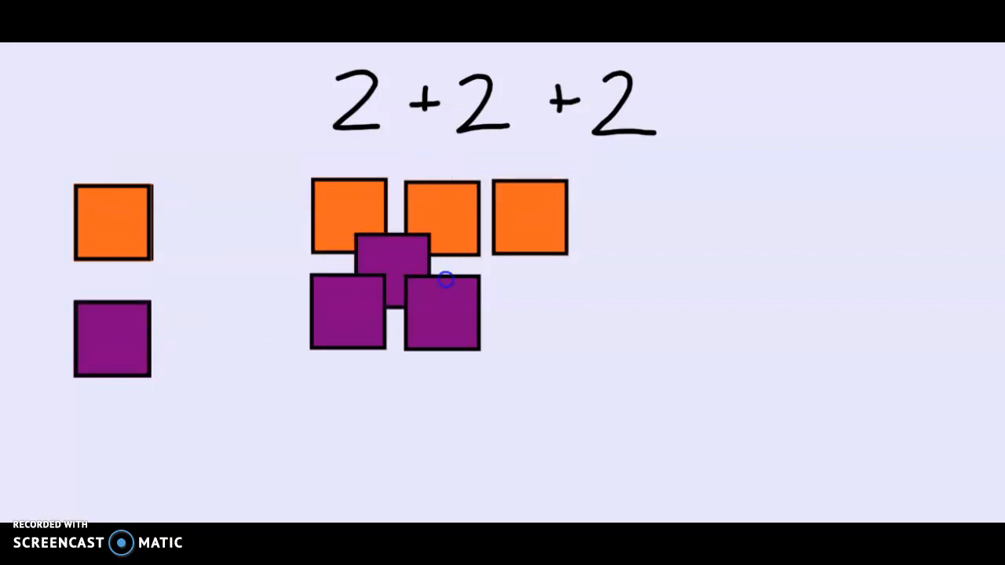
{"action": "left_click_drag", "start_coordinate": [388, 247], "coordinate": [534, 310]}
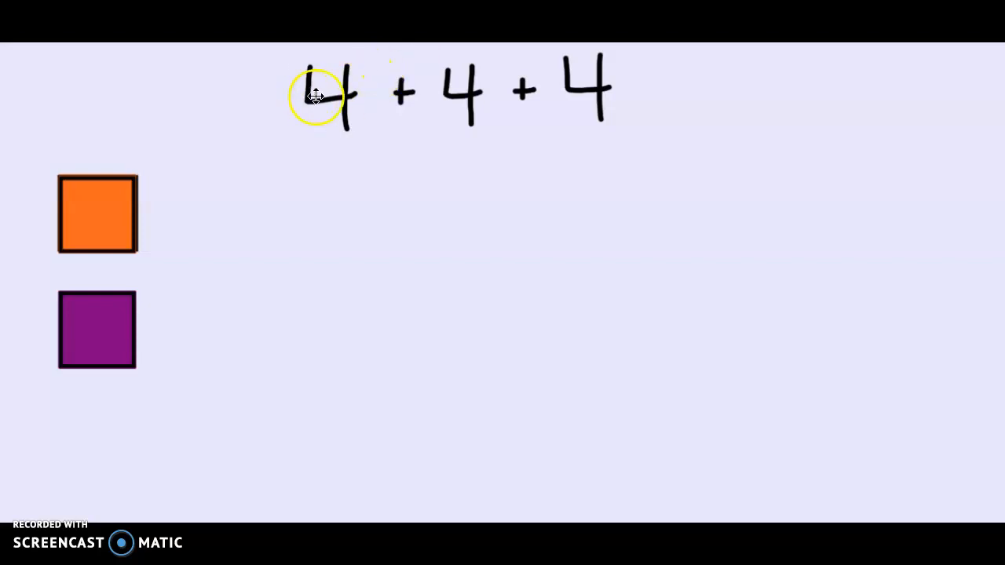
{"action": "mouse_move", "coordinate": [534, 94]}
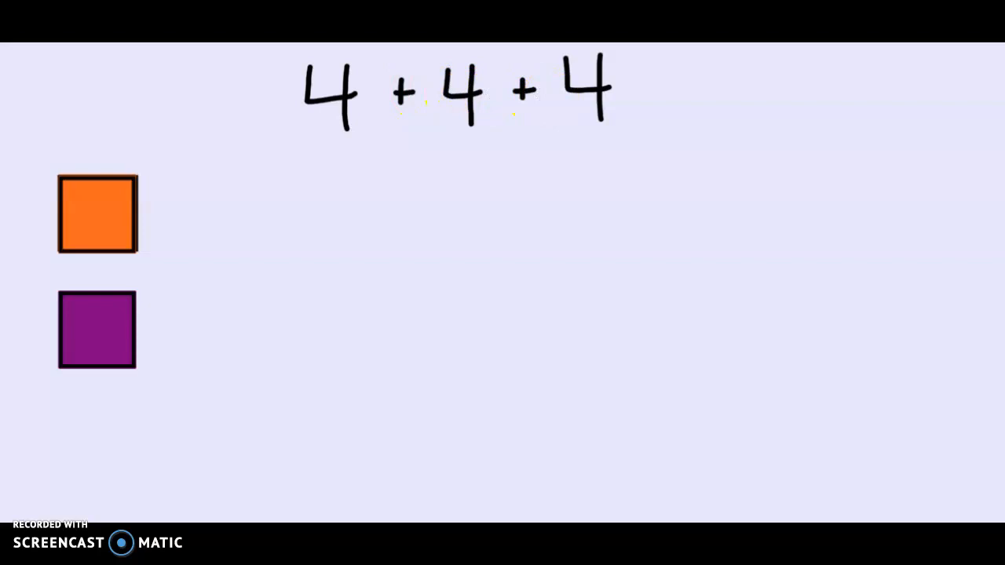
Sketch lines beneath '4 + 4 + 4' and circle the horizontal lines.
{"action": "left_click_drag", "start_coordinate": [691, 174], "coordinate": [947, 151]}
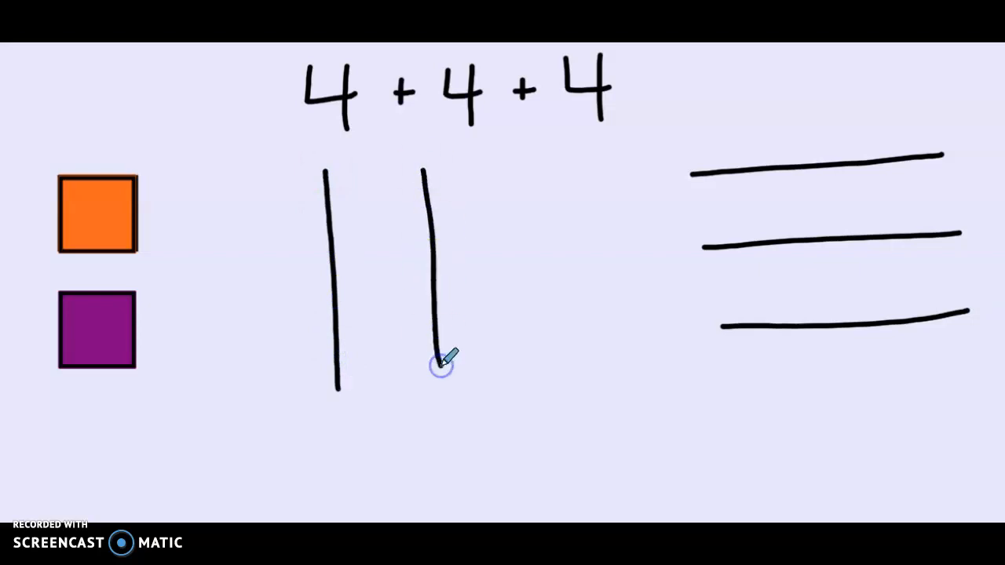
{"action": "left_click_drag", "start_coordinate": [511, 171], "coordinate": [532, 375]}
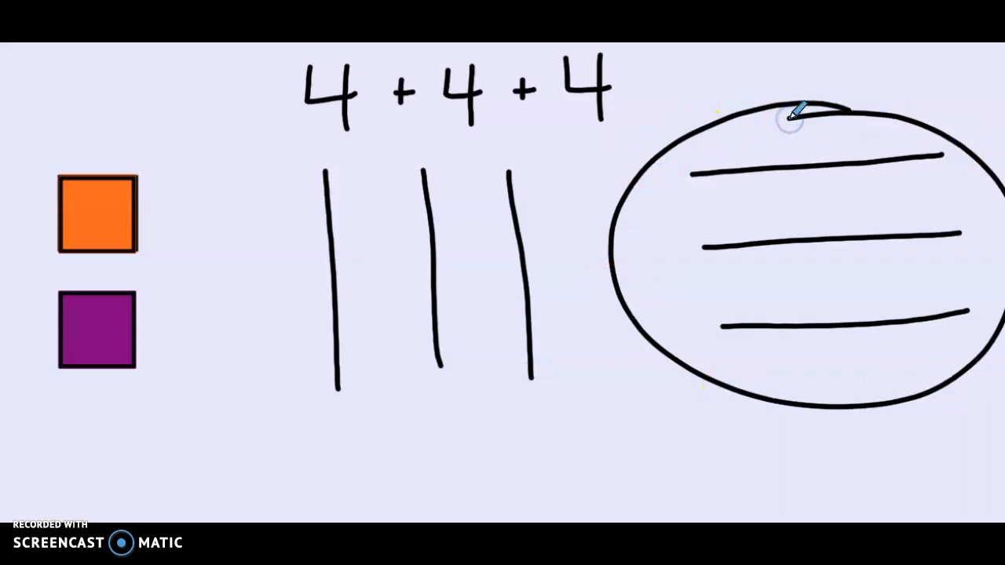
{"action": "mouse_move", "coordinate": [793, 118]}
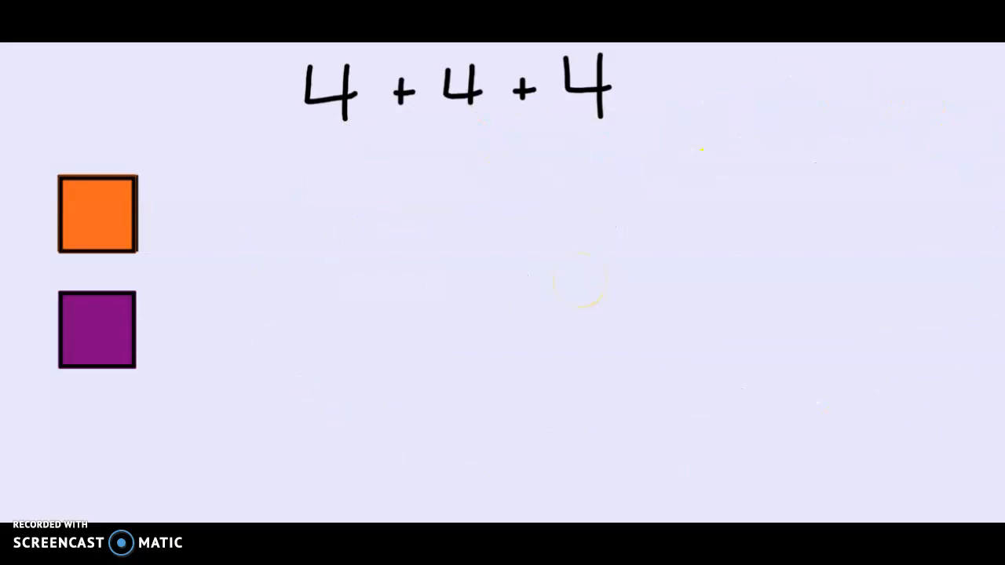
Clone the orange square into three rows of four and mark running totals beside them.
{"action": "left_click_drag", "start_coordinate": [98, 214], "coordinate": [343, 217]}
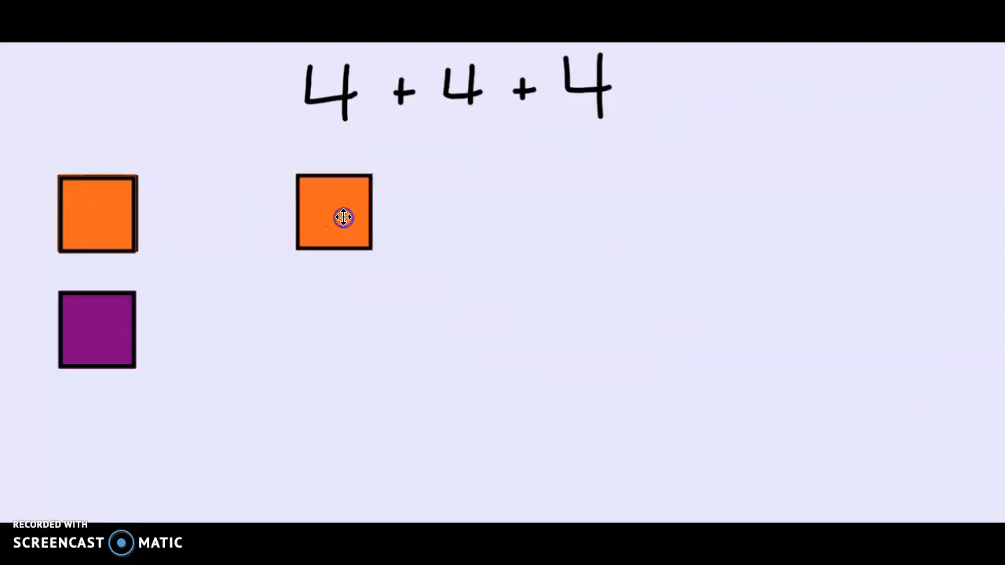
{"action": "left_click_drag", "start_coordinate": [333, 217], "coordinate": [422, 222]}
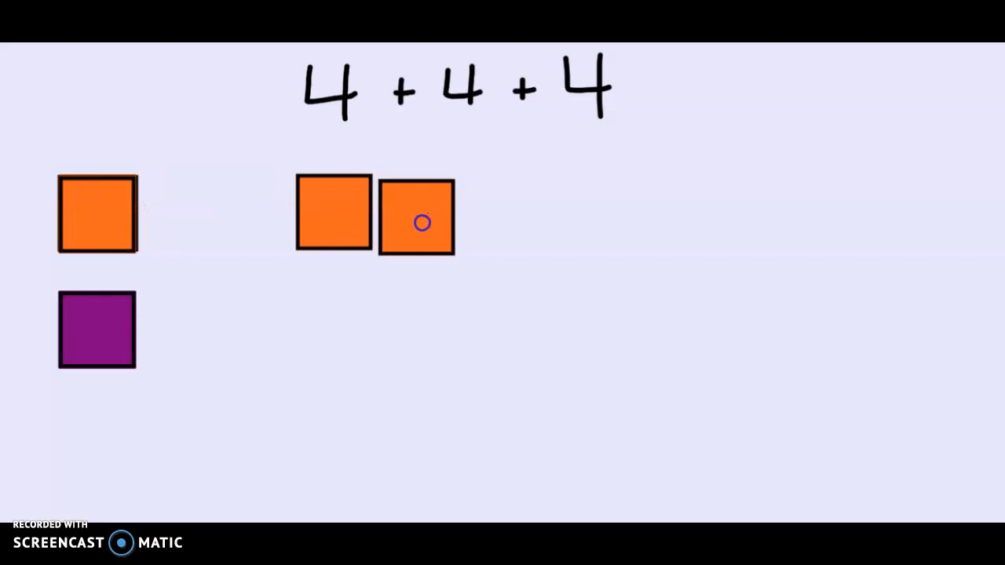
{"action": "left_click_drag", "start_coordinate": [423, 223], "coordinate": [504, 198]}
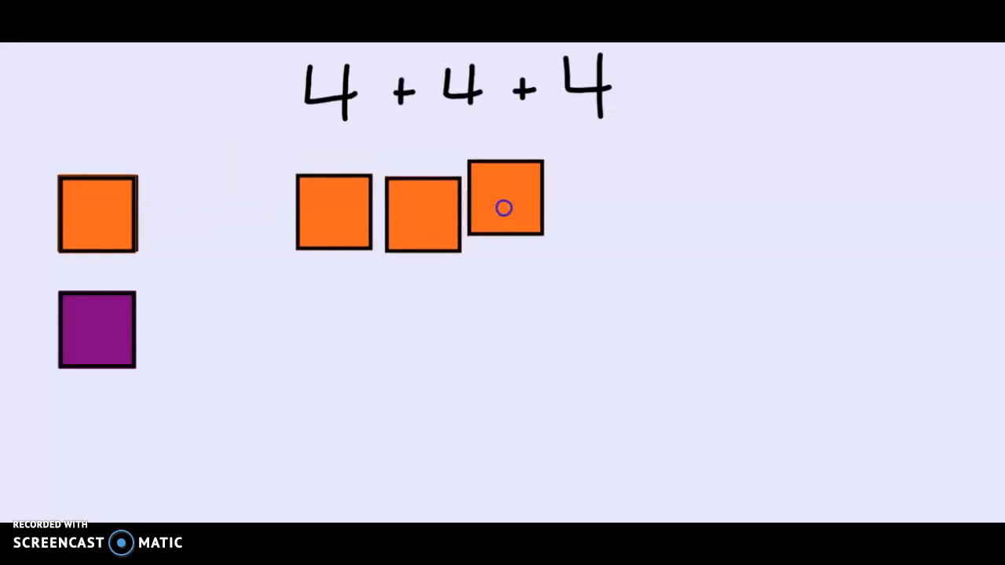
{"action": "left_click_drag", "start_coordinate": [504, 198], "coordinate": [375, 150]}
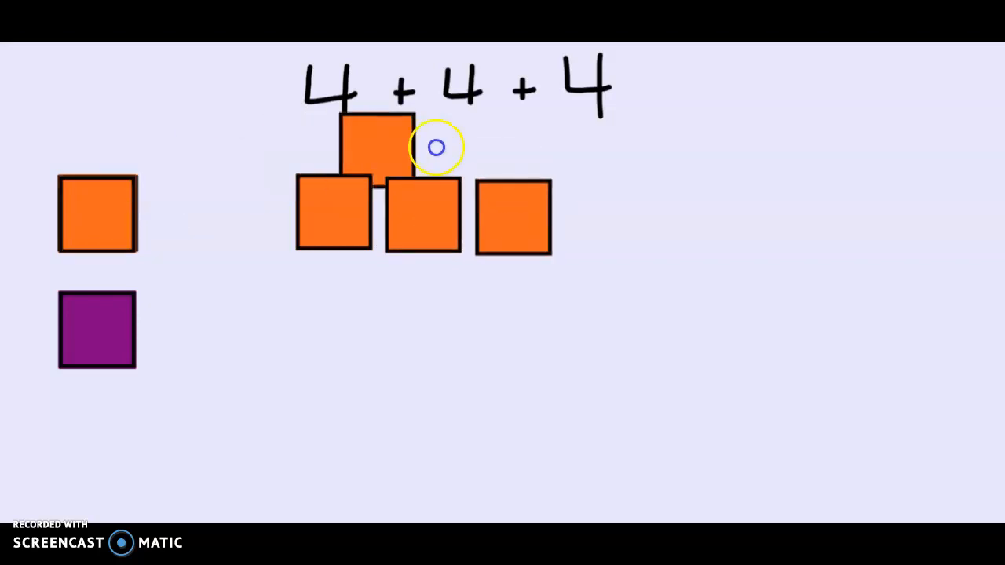
{"action": "left_click_drag", "start_coordinate": [373, 145], "coordinate": [601, 216]}
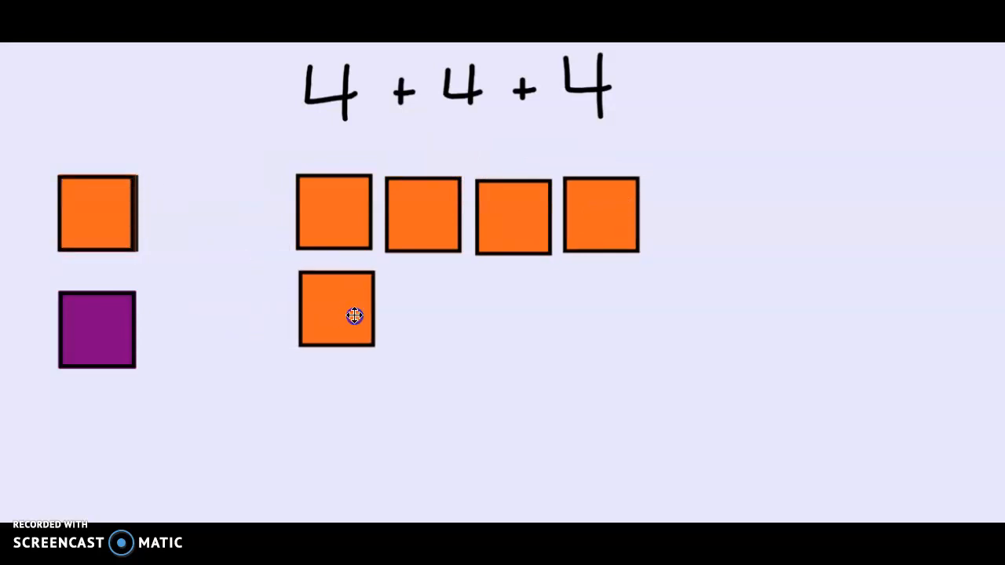
{"action": "left_click_drag", "start_coordinate": [353, 314], "coordinate": [424, 310]}
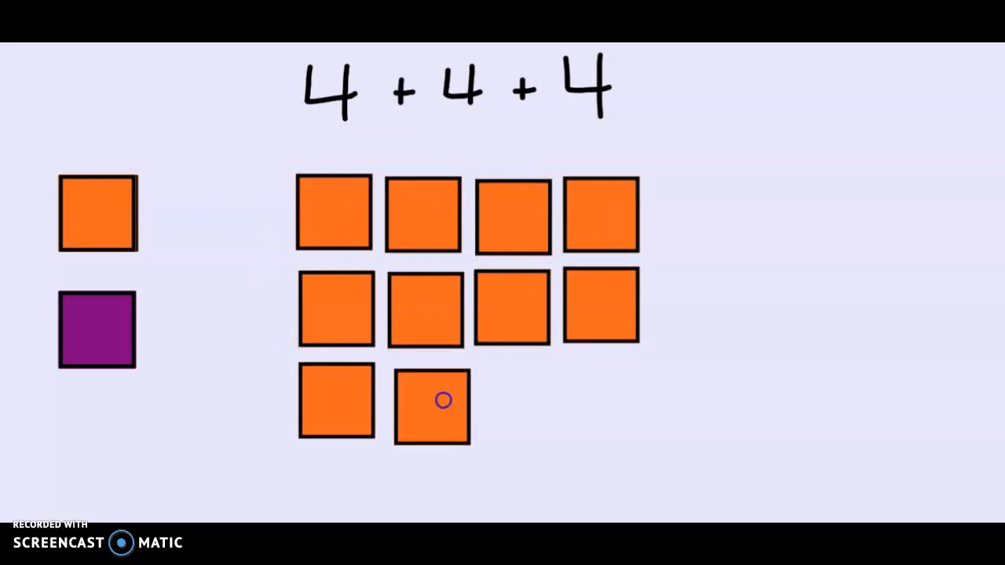
{"action": "left_click_drag", "start_coordinate": [443, 400], "coordinate": [518, 400]}
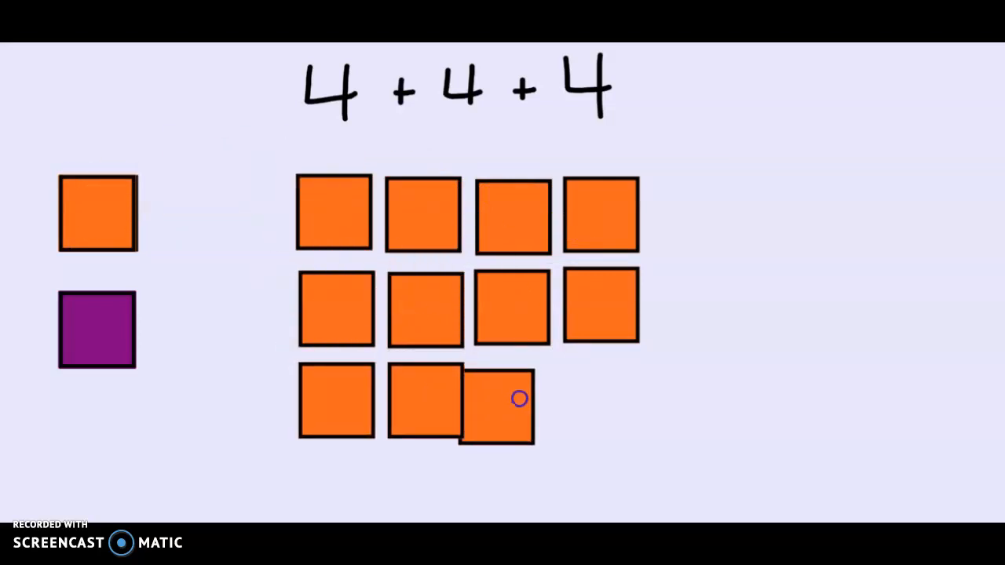
{"action": "left_click_drag", "start_coordinate": [498, 404], "coordinate": [608, 377]}
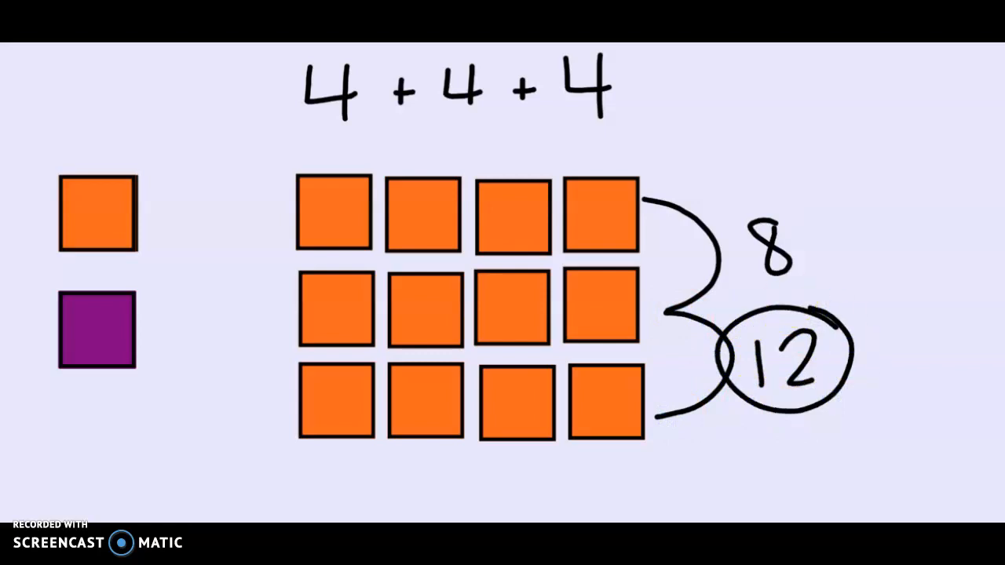
{"action": "left_click_drag", "start_coordinate": [669, 176], "coordinate": [667, 451]}
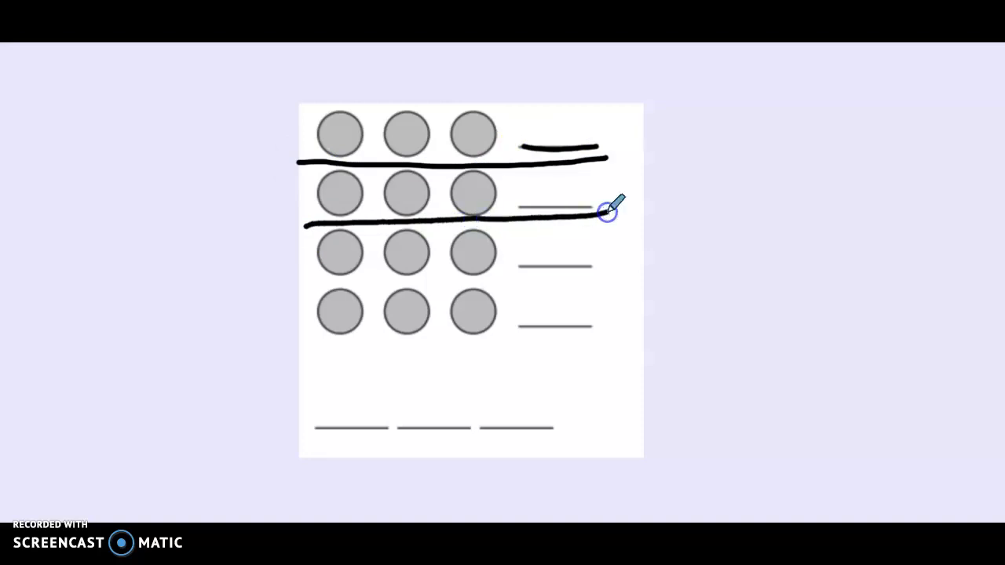
Draw row separator lines and write 3 on each row's blank.
{"action": "left_click_drag", "start_coordinate": [612, 212], "coordinate": [585, 333]}
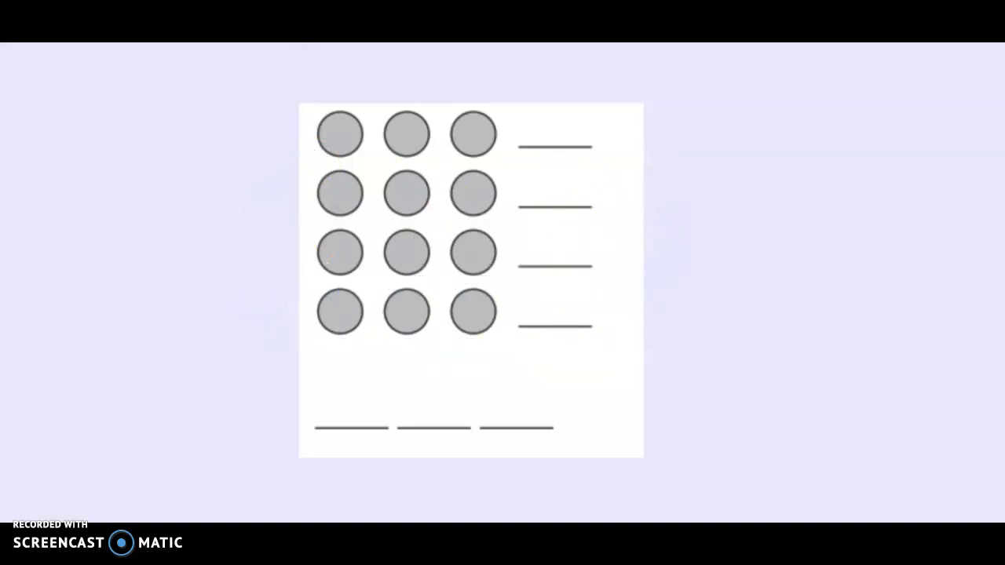
{"action": "mouse_move", "coordinate": [521, 147]}
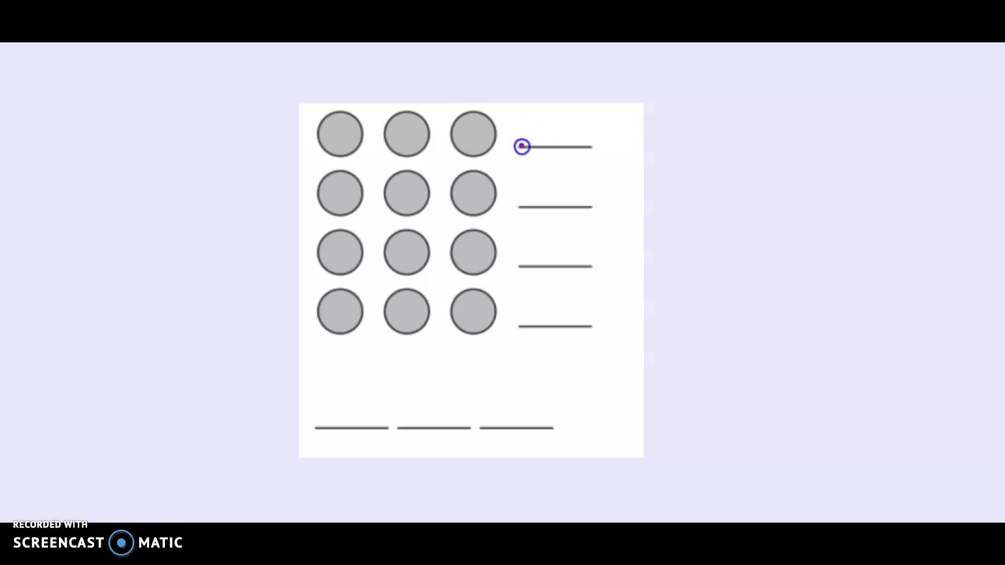
{"action": "left_click_drag", "start_coordinate": [522, 147], "coordinate": [593, 147]}
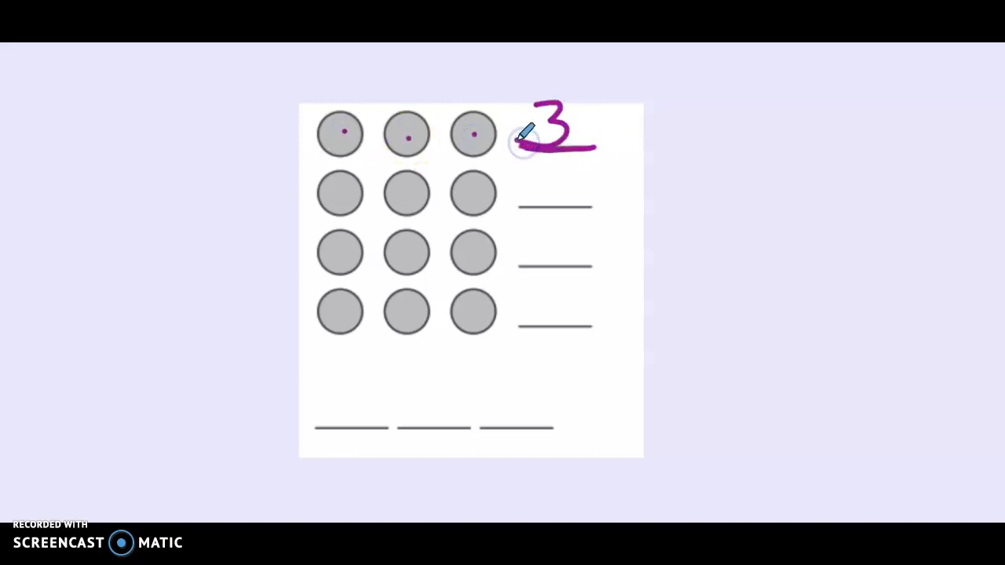
{"action": "left_click_drag", "start_coordinate": [534, 169], "coordinate": [557, 196]}
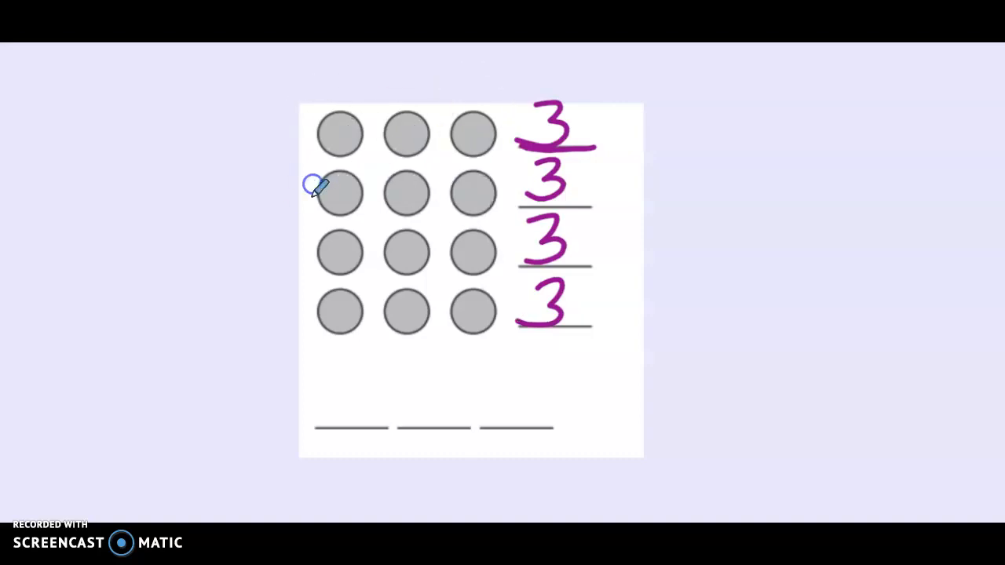
Write 4 under each column, then circle the column of 3s and row of 4s.
{"action": "left_click_drag", "start_coordinate": [314, 189], "coordinate": [345, 430]}
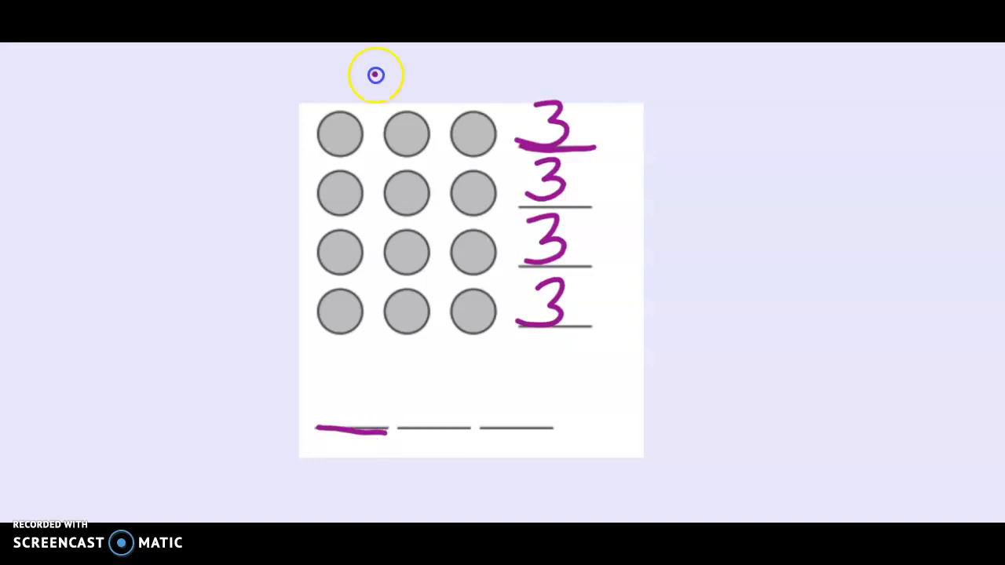
{"action": "left_click_drag", "start_coordinate": [375, 75], "coordinate": [389, 479]}
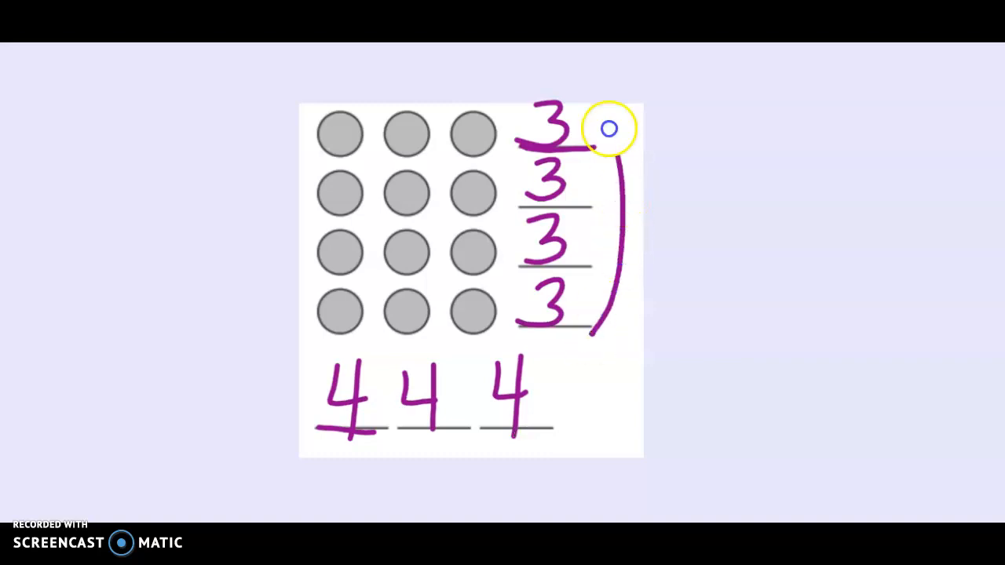
{"action": "left_click_drag", "start_coordinate": [604, 130], "coordinate": [596, 329]}
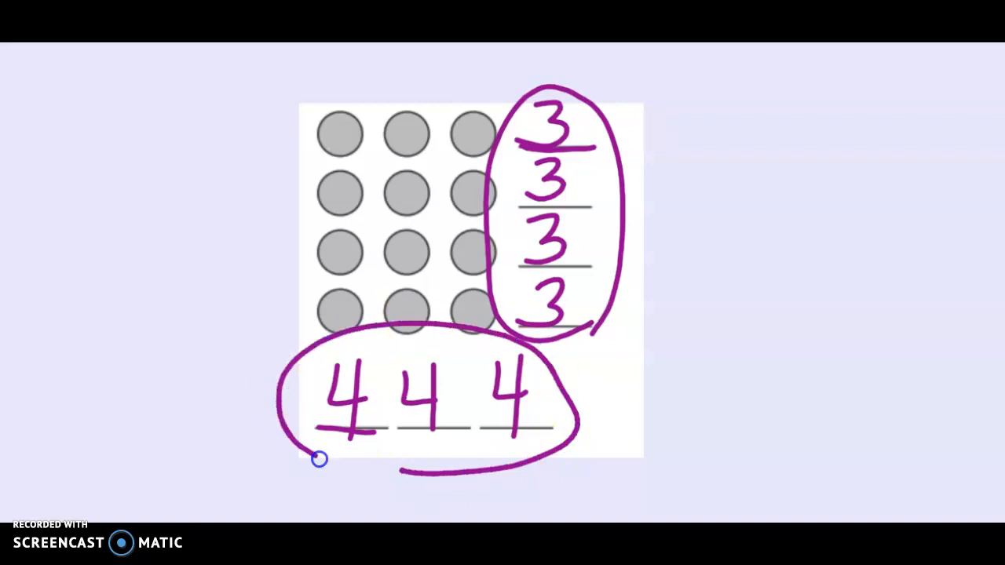
{"action": "left_click_drag", "start_coordinate": [320, 459], "coordinate": [432, 467]}
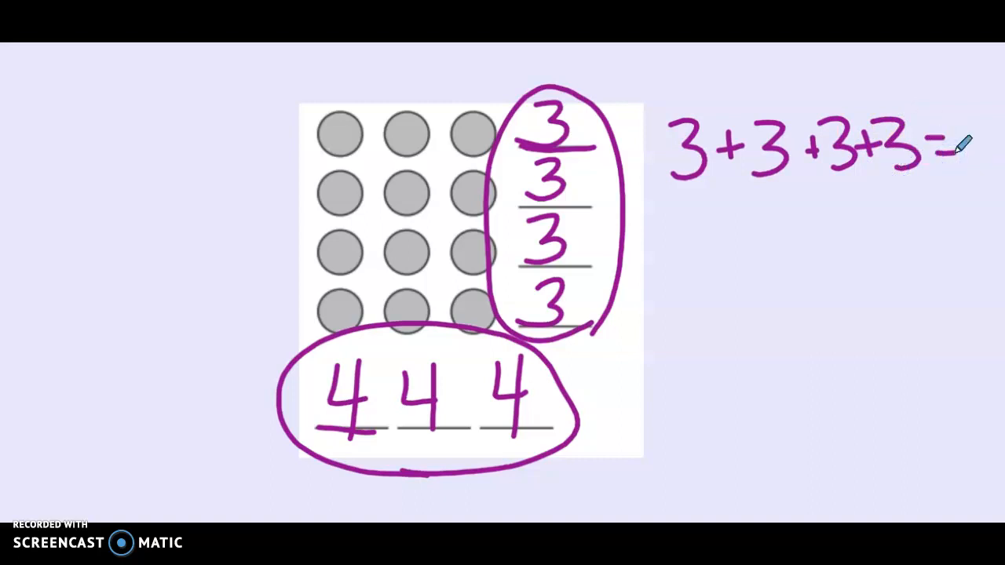
Write the total 12 to finish 3+3+3+3=12 beside the array.
{"action": "type", "text": "12"}
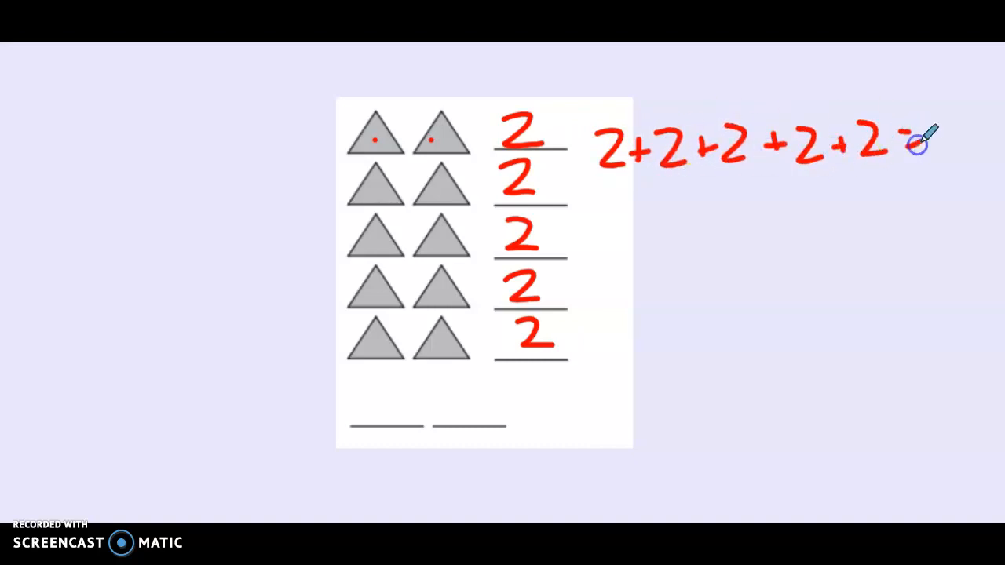
Complete 2+2+2+2+2 with its total and write 10 beside the triangle array.
{"action": "left_click_drag", "start_coordinate": [361, 141], "coordinate": [448, 142]}
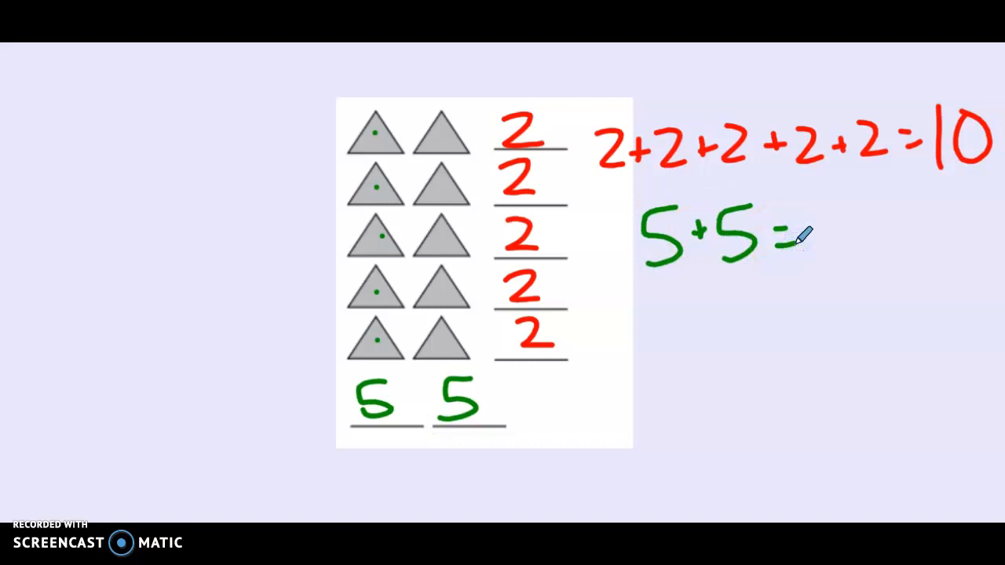
{"action": "type", "text": "10"}
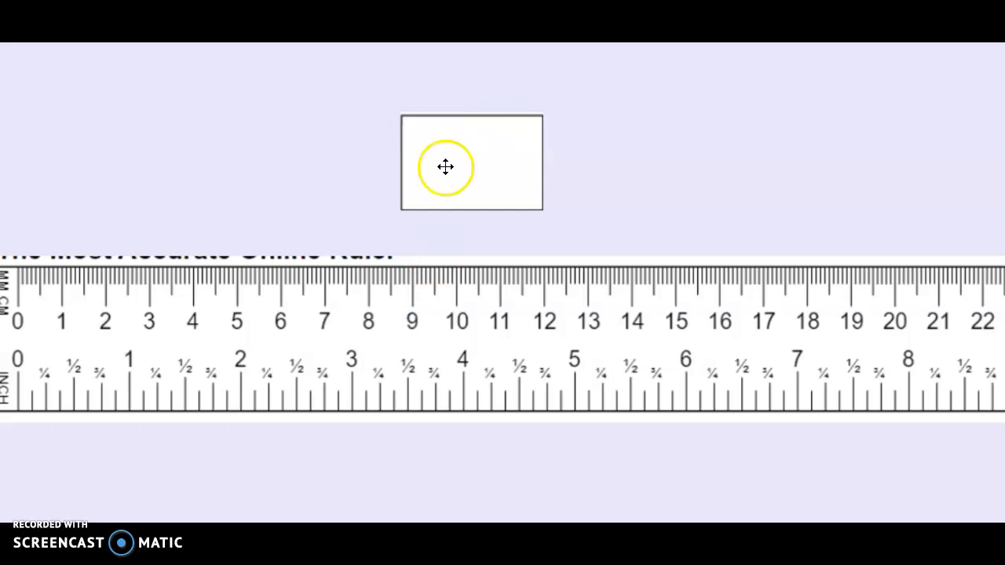
{"action": "mouse_move", "coordinate": [742, 338]}
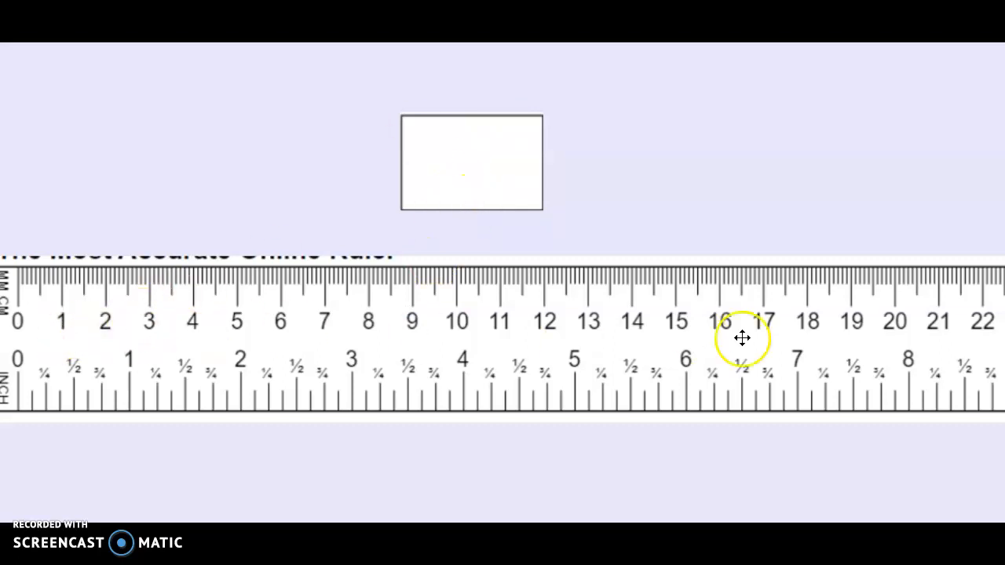
{"action": "mouse_move", "coordinate": [508, 149]}
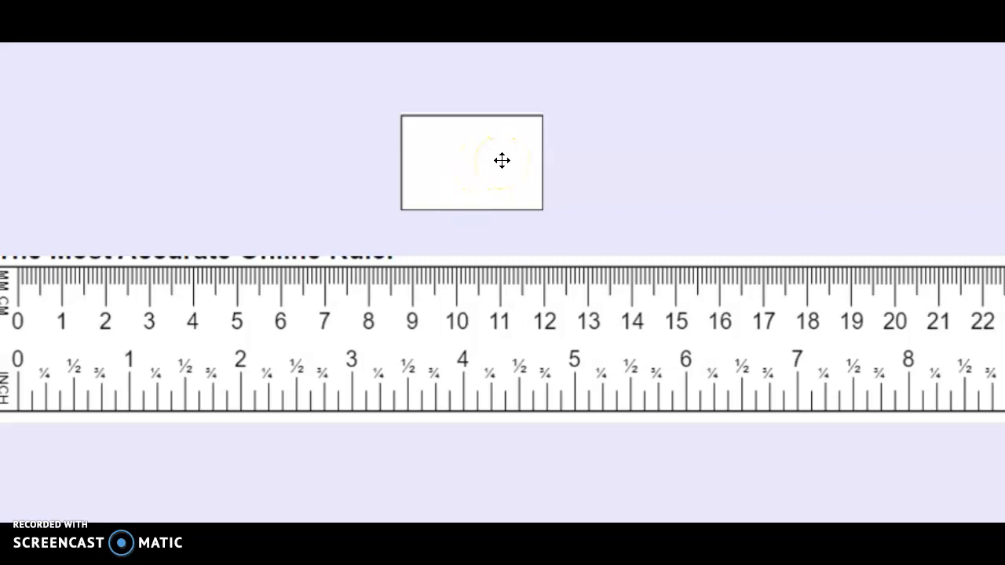
Drag the blank rectangle left to line up with the ruler's 0 cm mark.
{"action": "left_click_drag", "start_coordinate": [502, 161], "coordinate": [420, 155]}
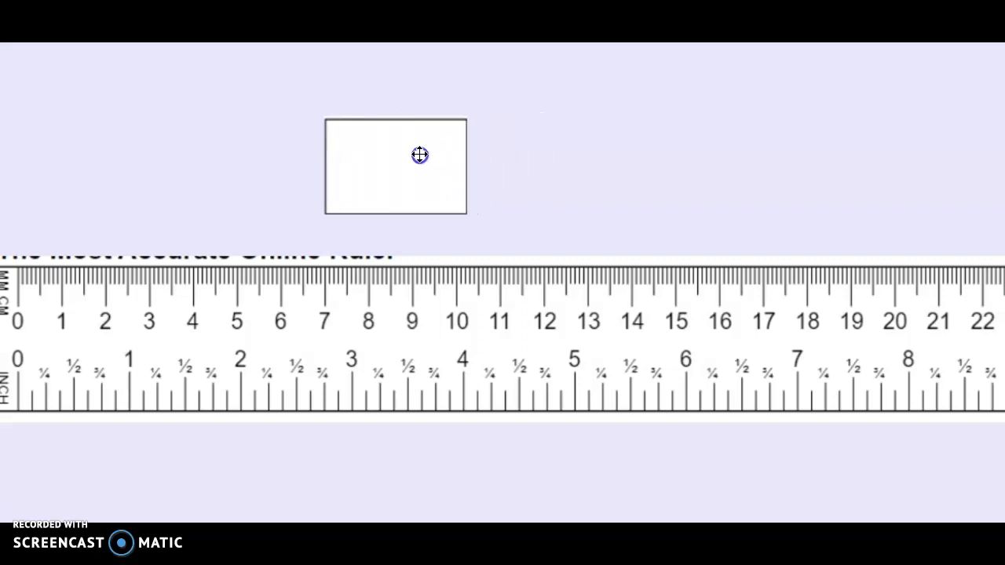
{"action": "left_click_drag", "start_coordinate": [420, 154], "coordinate": [151, 205]}
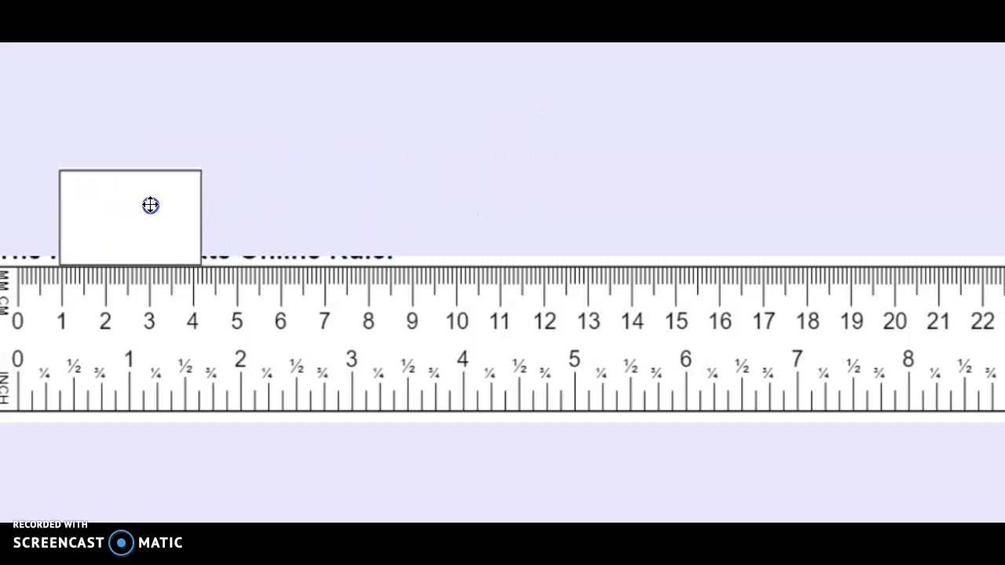
{"action": "left_click_drag", "start_coordinate": [150, 205], "coordinate": [113, 207]}
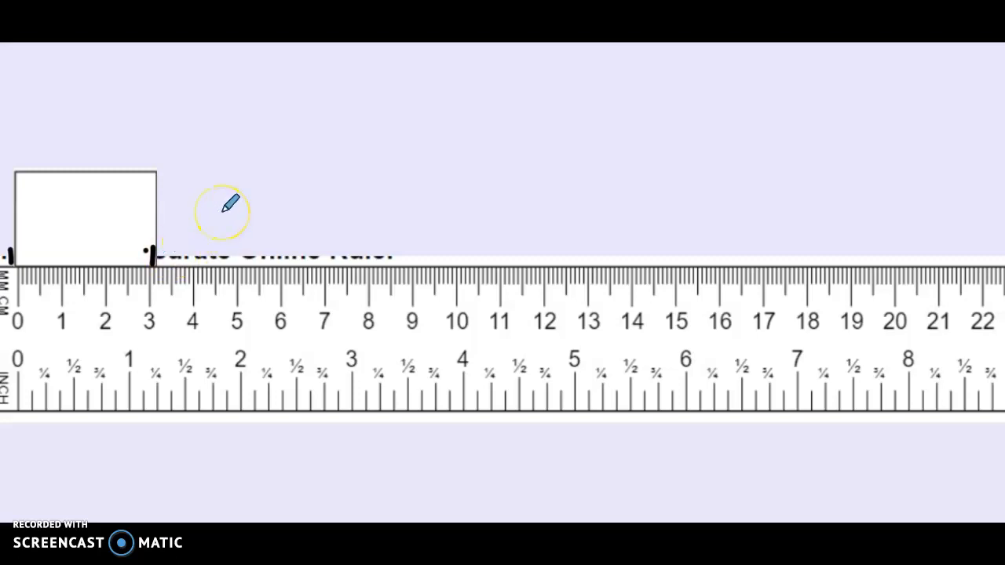
{"action": "mouse_move", "coordinate": [63, 259]}
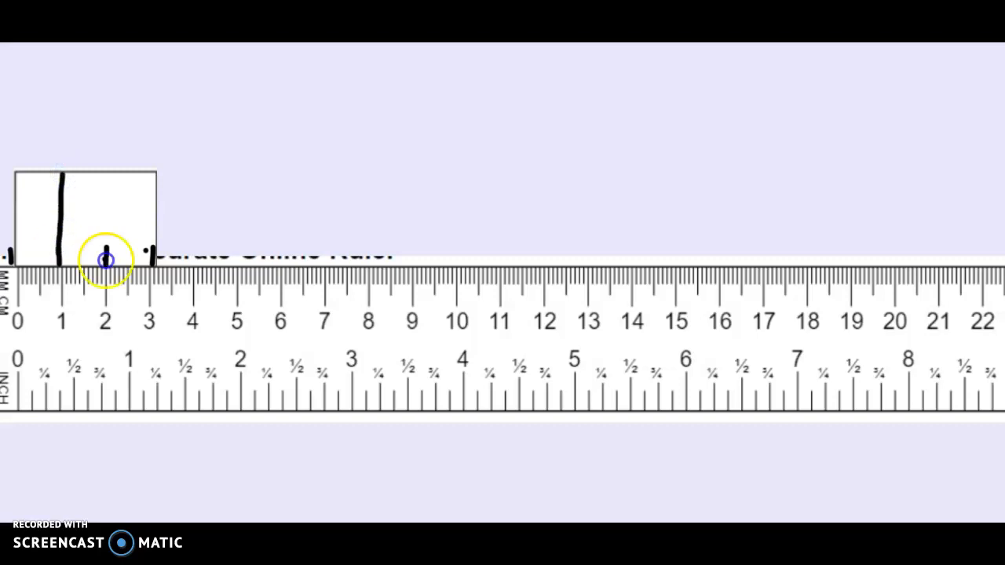
Draw a vertical dividing line through the rectangle at the 2 cm mark.
{"action": "left_click_drag", "start_coordinate": [104, 259], "coordinate": [110, 165]}
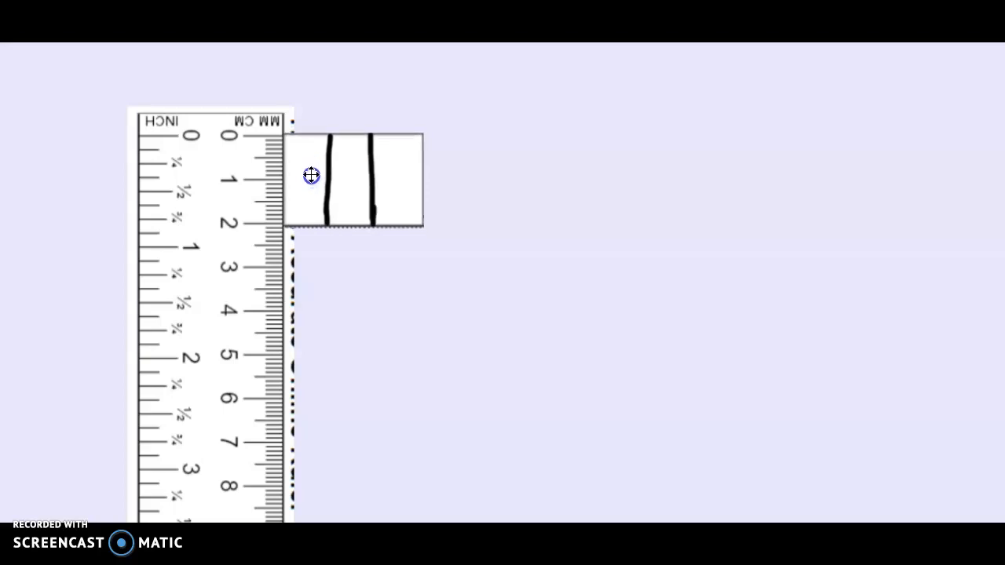
{"action": "mouse_move", "coordinate": [562, 252]}
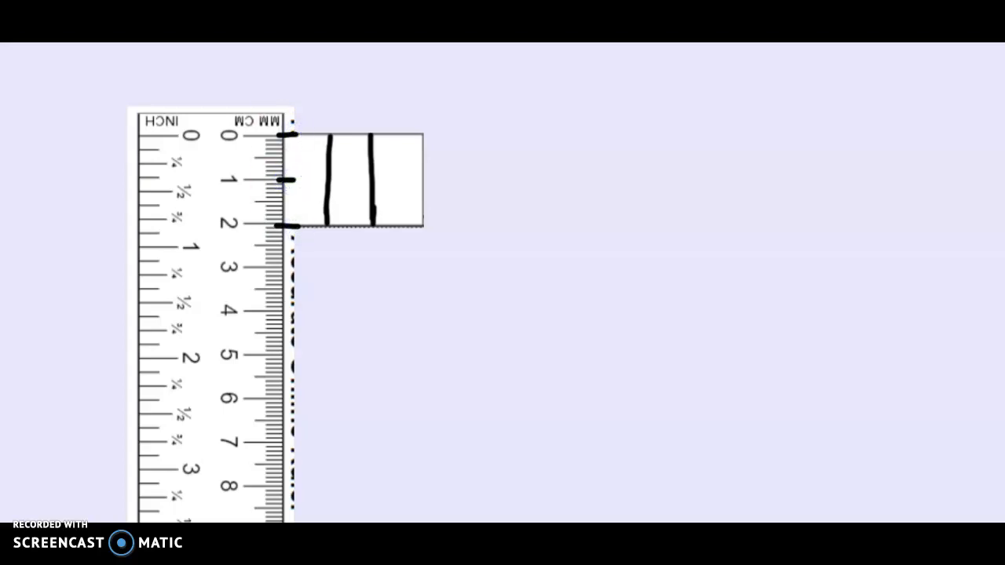
Mark centimetre ticks along the rectangle's height with the pen.
{"action": "left_click_drag", "start_coordinate": [283, 179], "coordinate": [428, 177]}
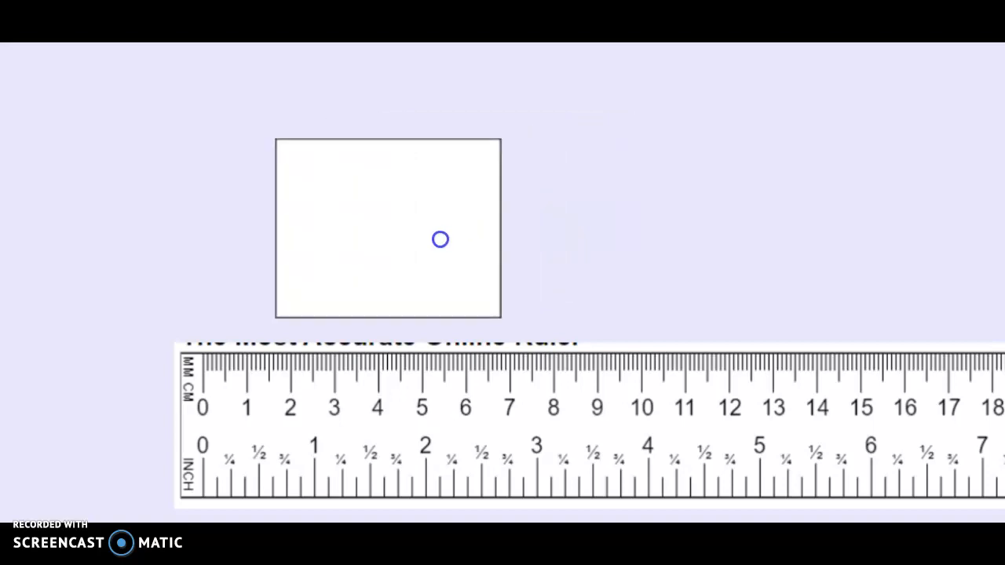
Align the larger rectangle at the ruler's 0, tick each centimetre to 5, and draw vertical lines.
{"action": "left_click_drag", "start_coordinate": [440, 240], "coordinate": [368, 273]}
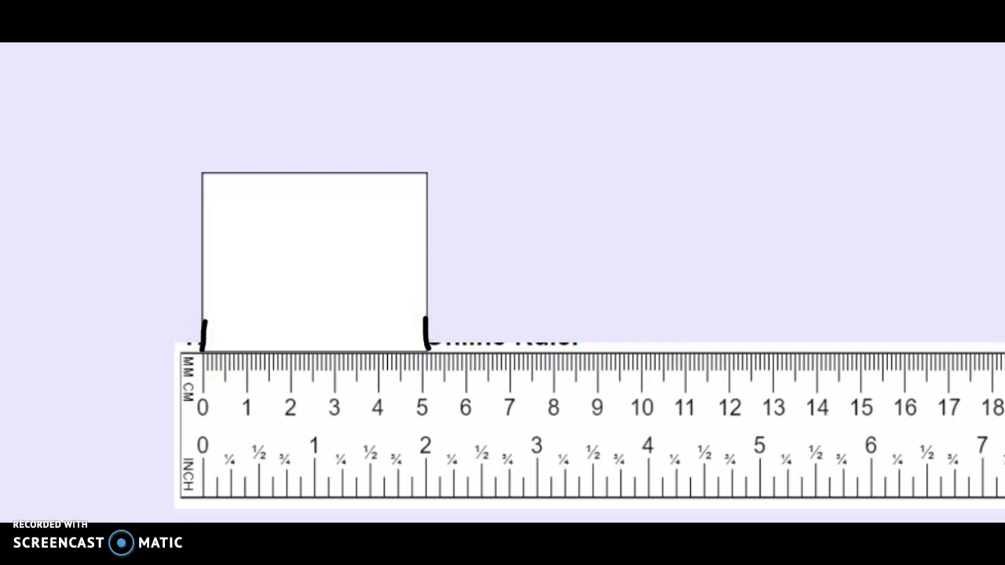
{"action": "left_click", "coordinate": [248, 326]}
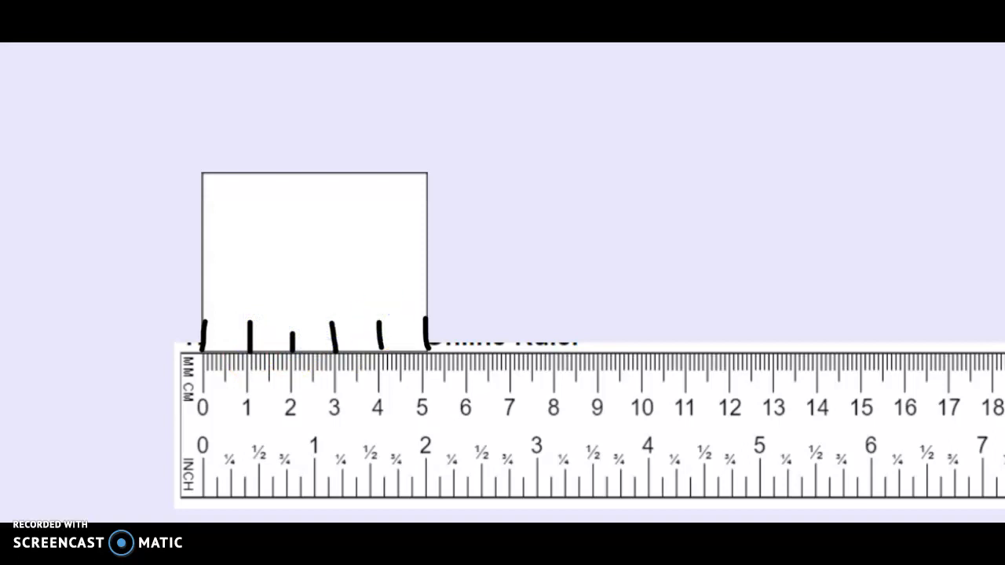
{"action": "left_click_drag", "start_coordinate": [247, 345], "coordinate": [244, 170]}
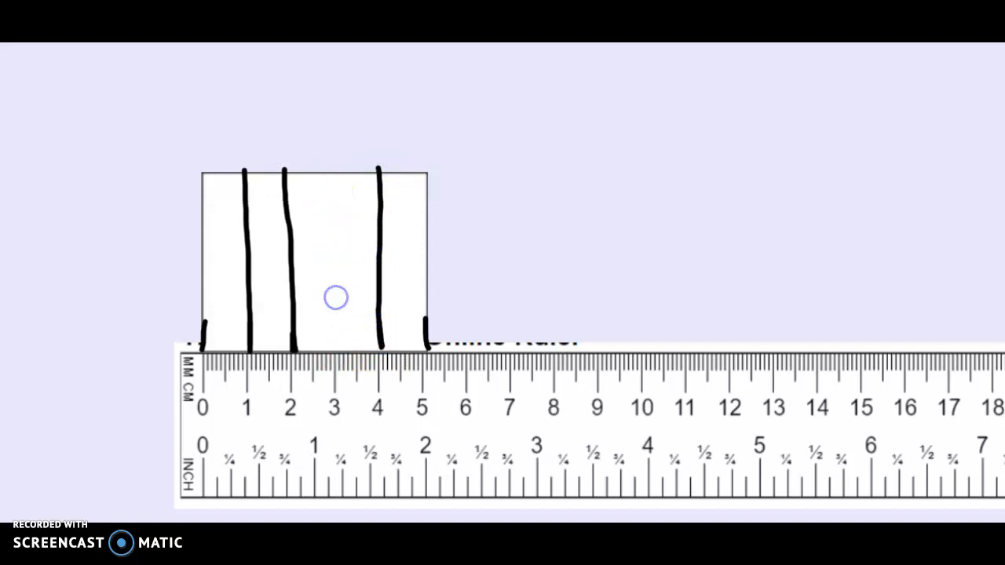
{"action": "left_click_drag", "start_coordinate": [336, 297], "coordinate": [338, 345]}
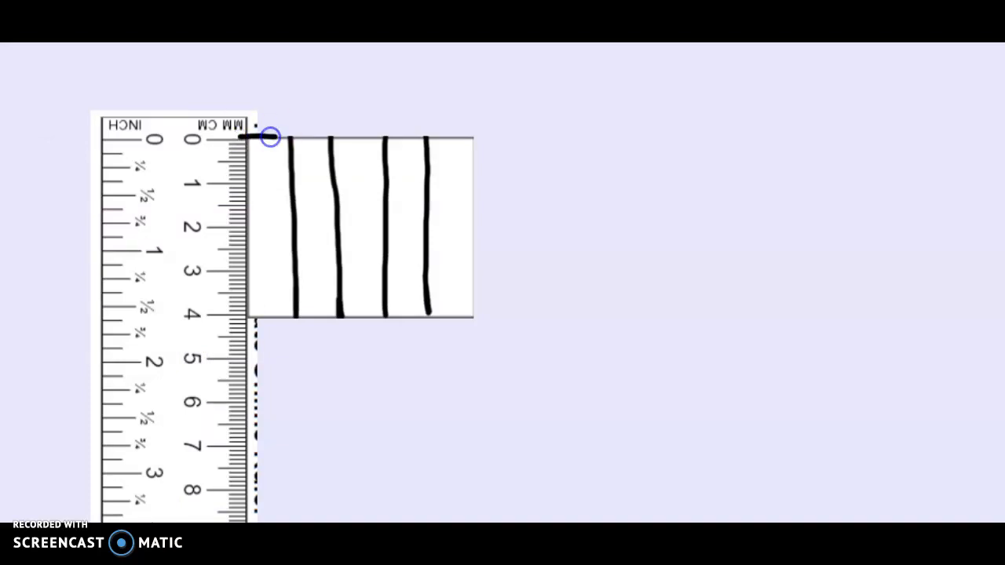
Mark 1 cm on the edge and rule horizontal lines across the rectangle at 1 cm and 2 cm.
{"action": "left_click_drag", "start_coordinate": [270, 137], "coordinate": [263, 186]}
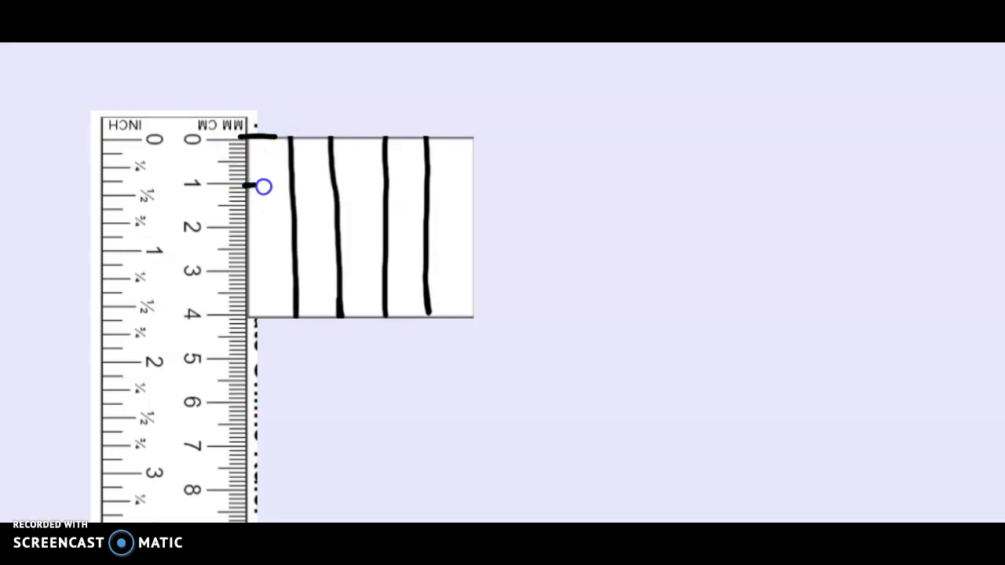
{"action": "left_click_drag", "start_coordinate": [251, 185], "coordinate": [471, 181]}
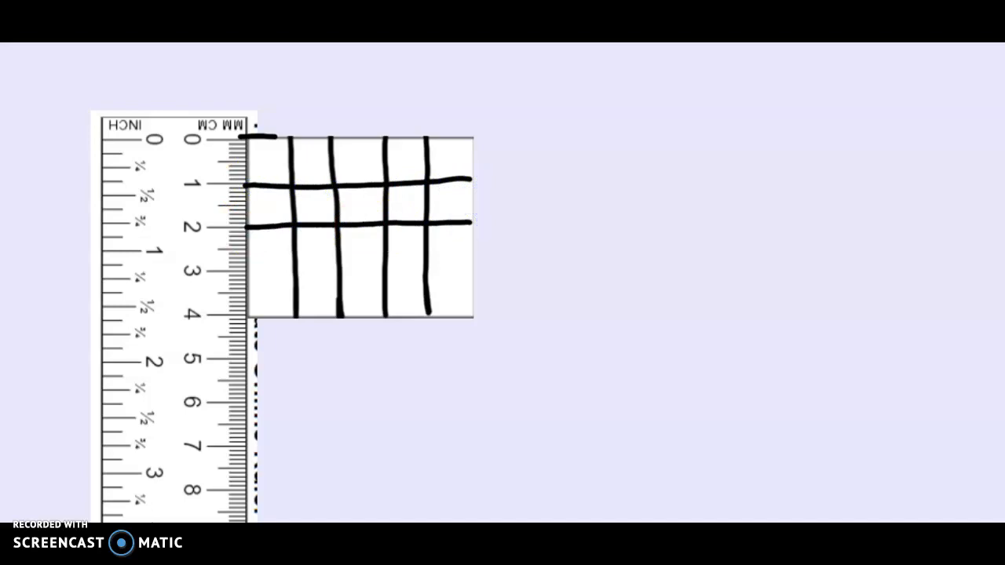
{"action": "left_click_drag", "start_coordinate": [247, 271], "coordinate": [467, 270]}
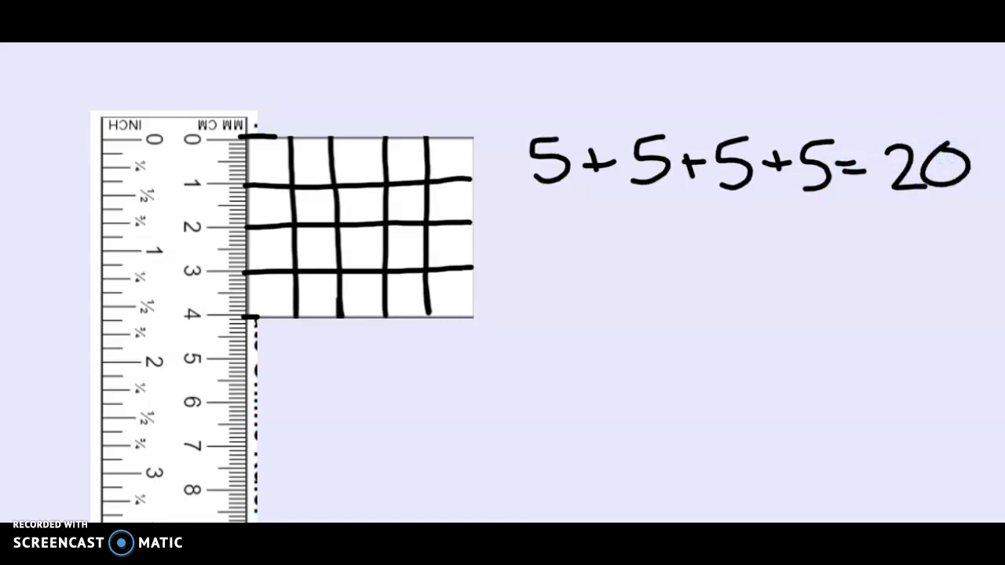
Write the repeated addition 4+4+4+4+4 beneath 5+5+5+5=20.
{"action": "left_click_drag", "start_coordinate": [487, 227], "coordinate": [605, 244]}
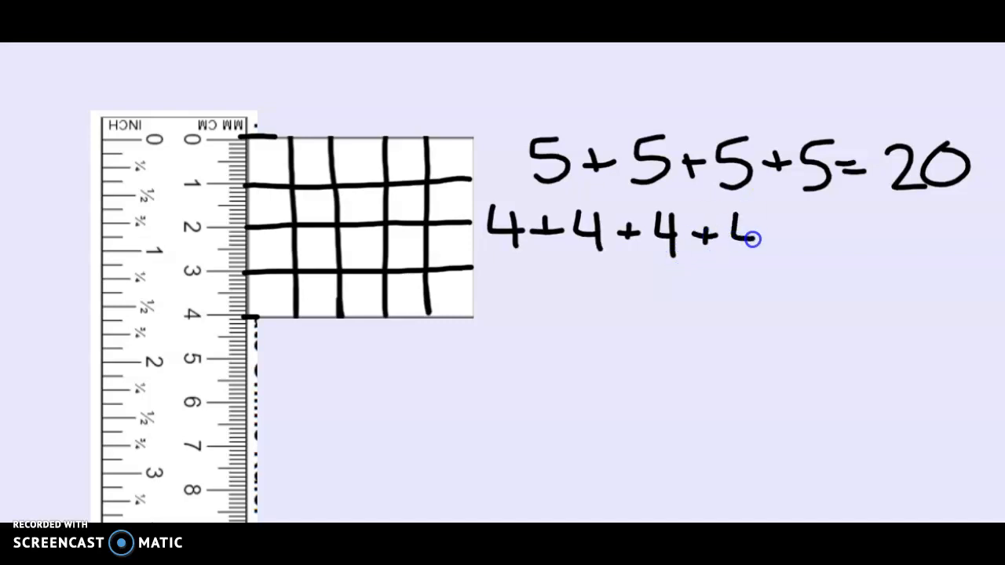
{"action": "type", "text": "+4-"}
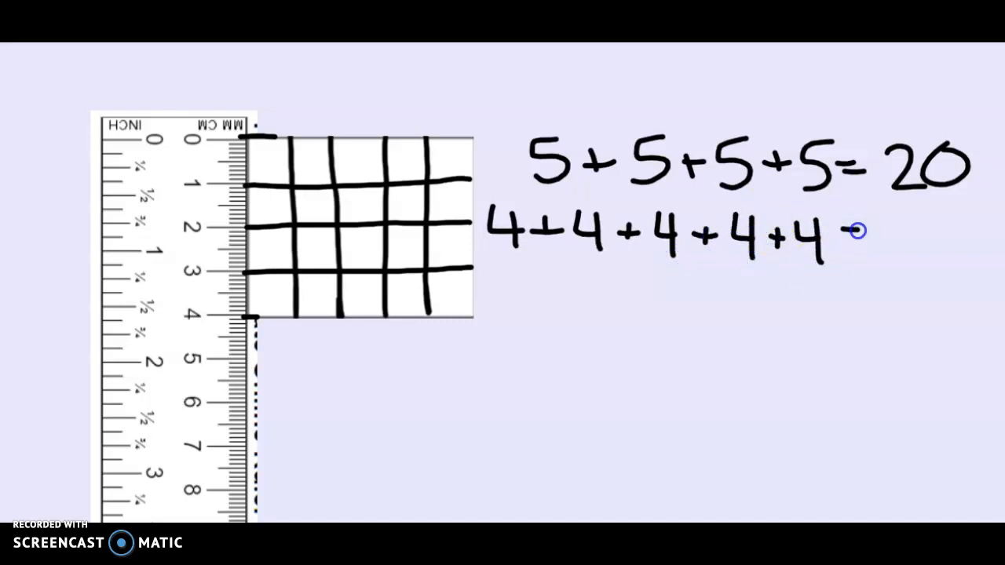